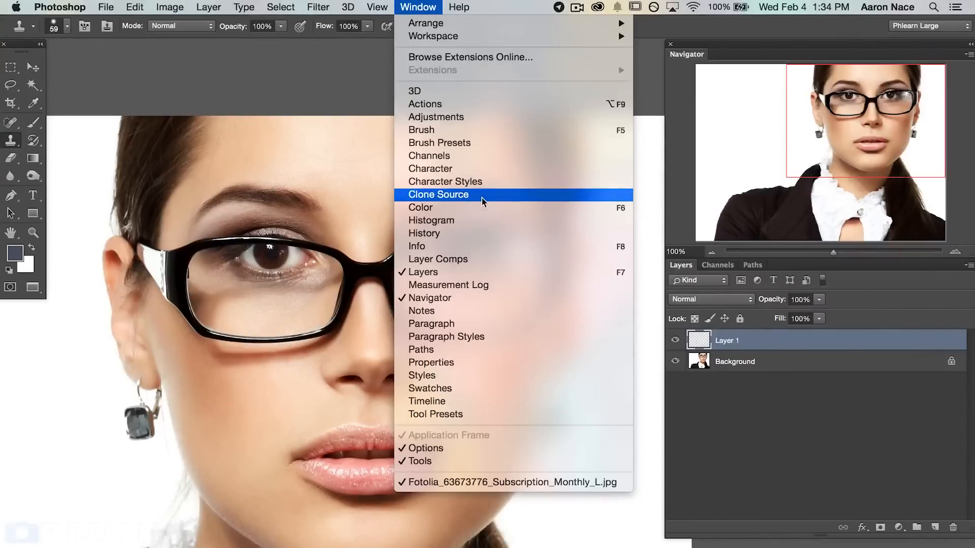
# - Bring up the Clone Source panel, keeping the Clone Stamp sampling Current & Below layers
pyautogui.click(438, 195)
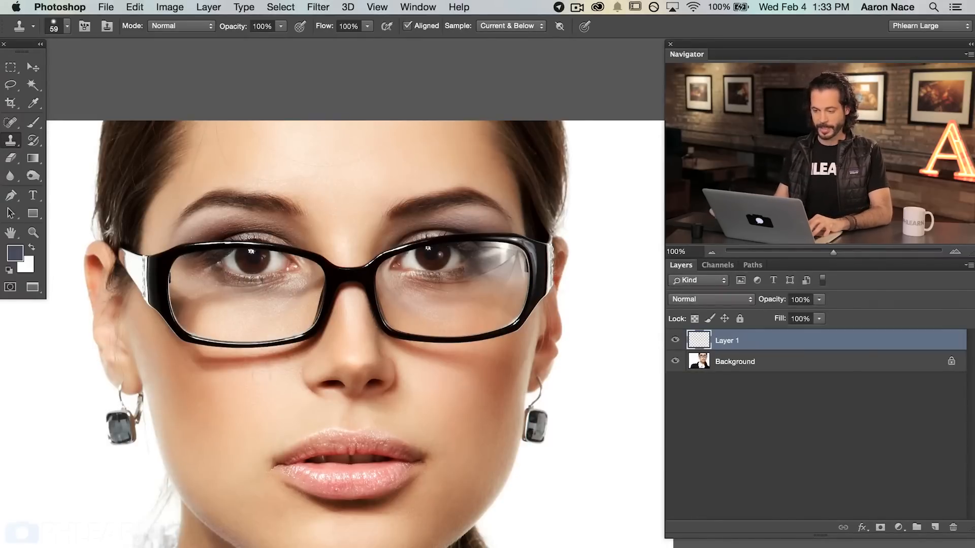
pyautogui.click(11, 140)
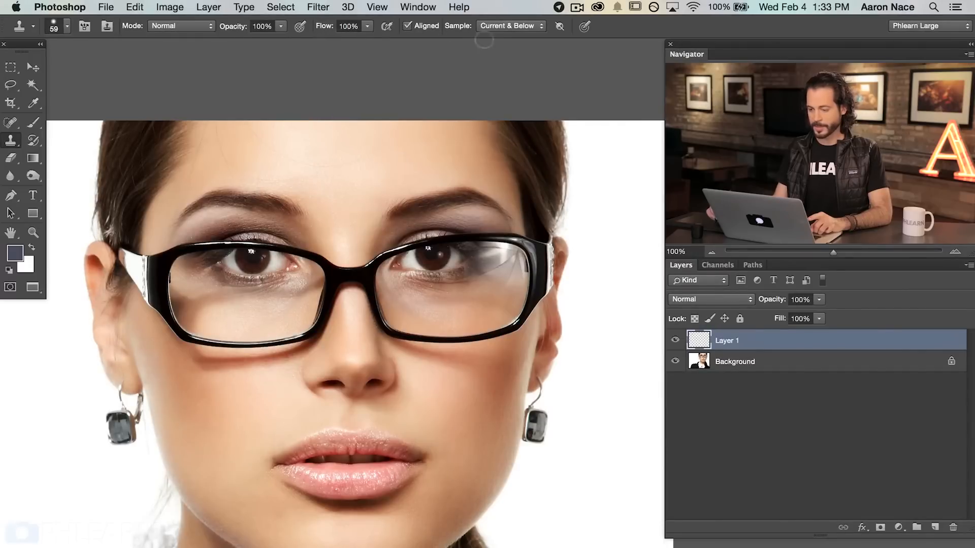
pyautogui.click(510, 26)
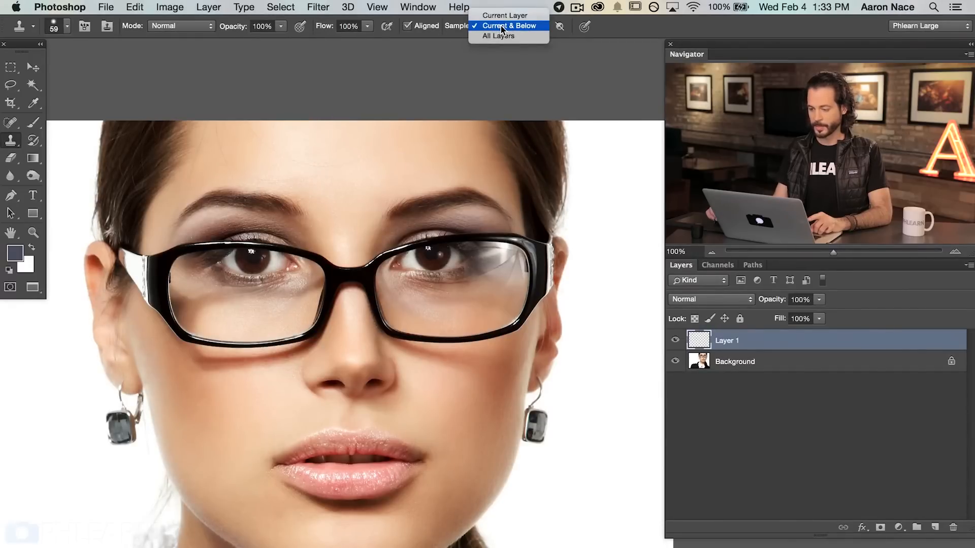
pyautogui.click(510, 25)
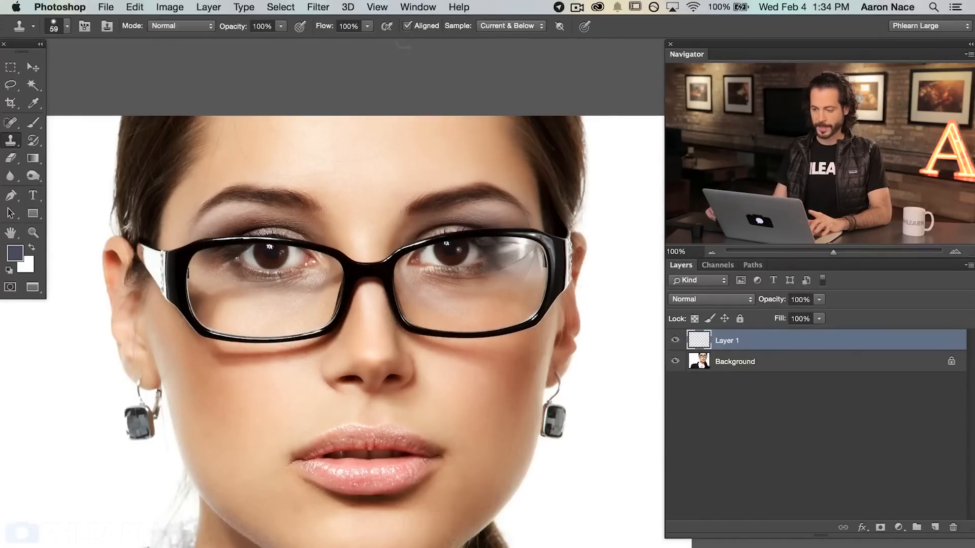
pyautogui.click(417, 7)
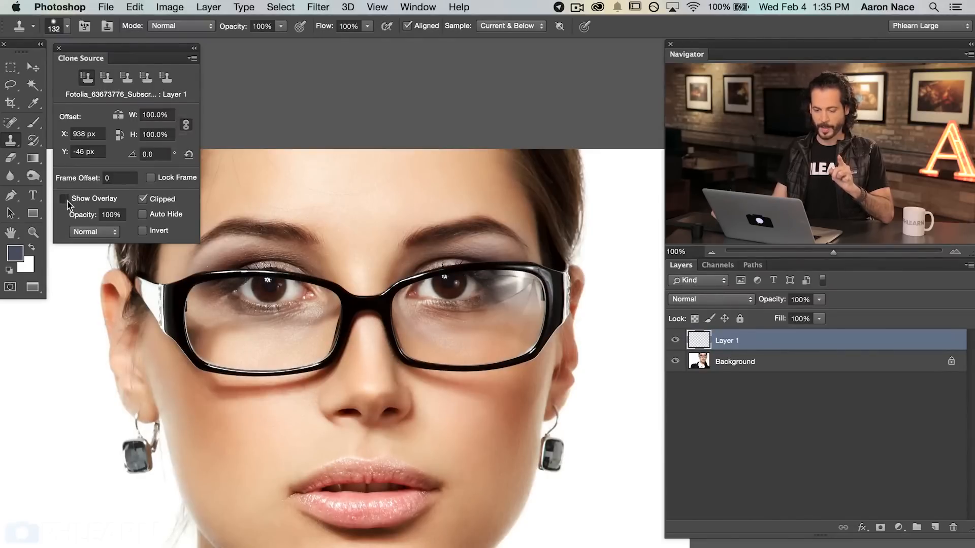
# - Enable Show Overlay and preview the 211% clone source over the face
pyautogui.click(64, 198)
pyautogui.write('211')
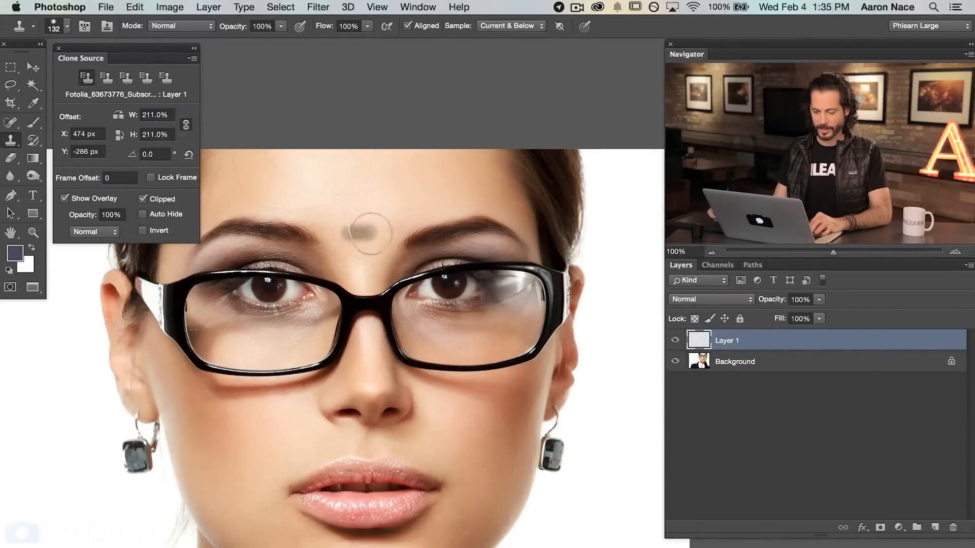
pyautogui.moveTo(370, 230); pyautogui.dragTo(329, 199)
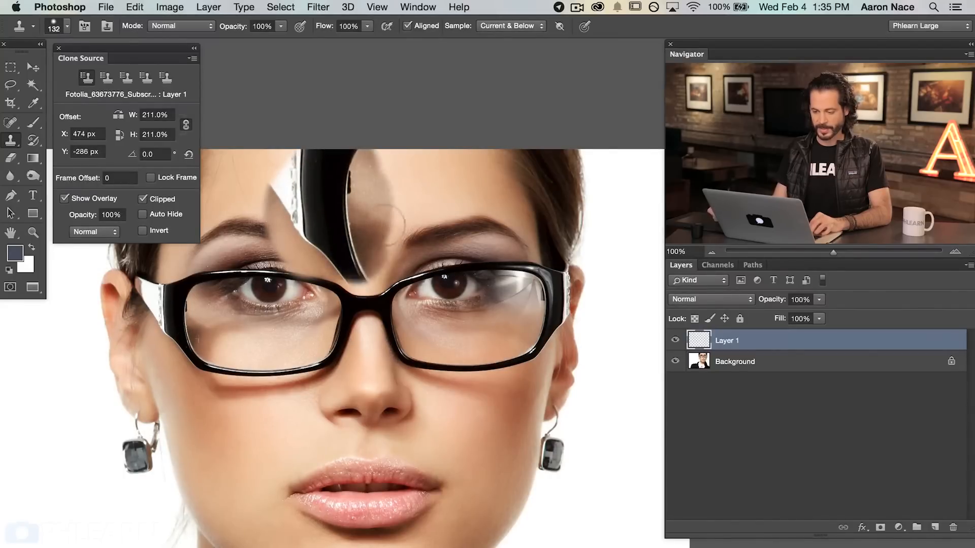
pyautogui.moveTo(423, 286); pyautogui.dragTo(435, 311)
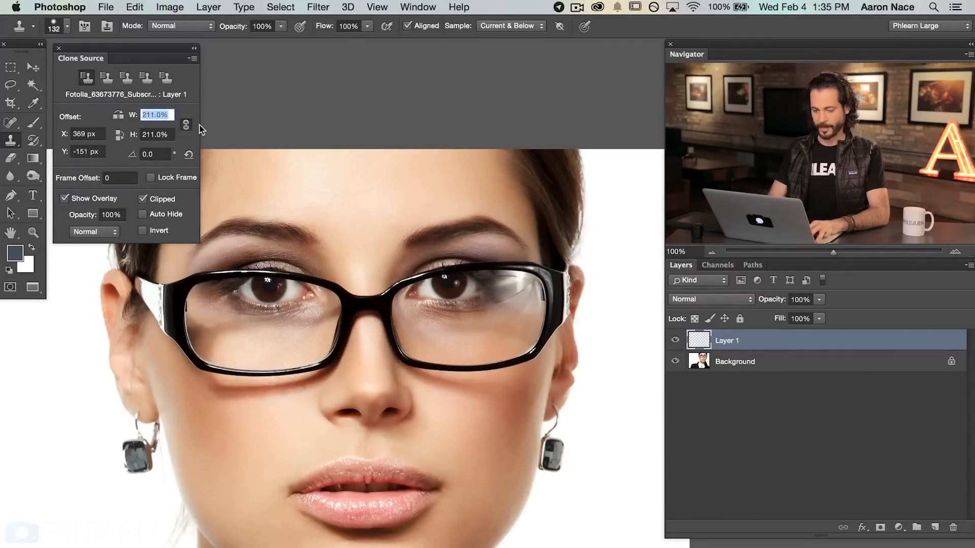
# - Reset the clone source width and height to 100%
pyautogui.write('100')
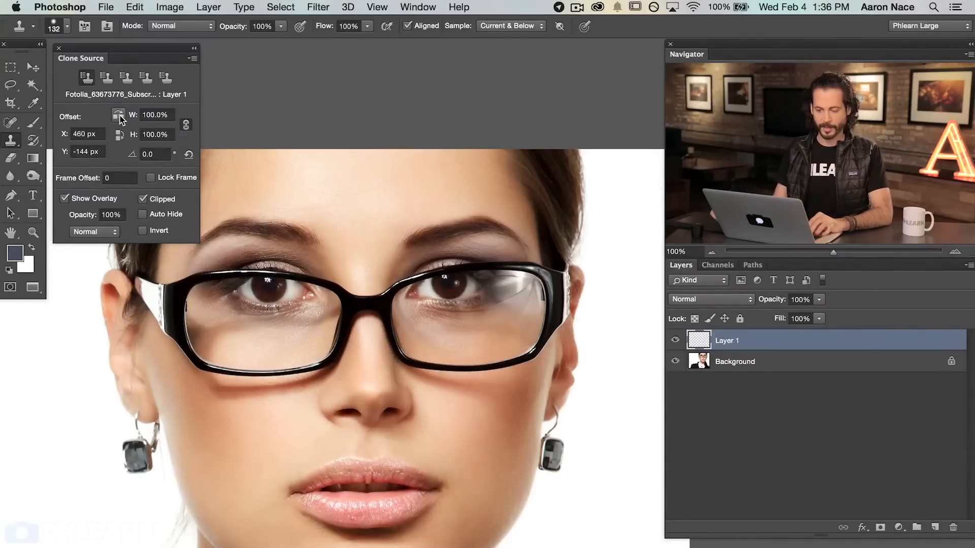
pyautogui.moveTo(119, 117)
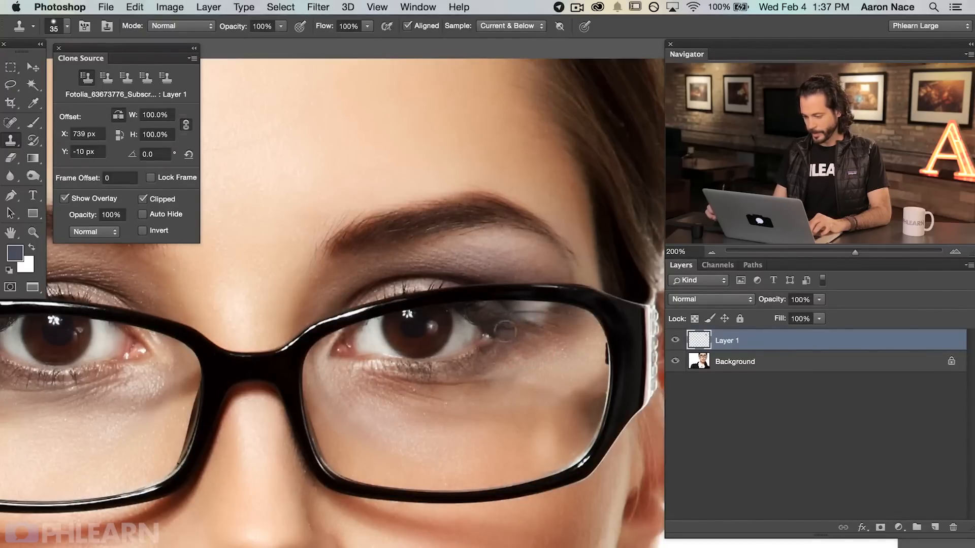
# - Clone clean eye detail onto Layer 1 over the right lens glare
pyautogui.click(503, 328)
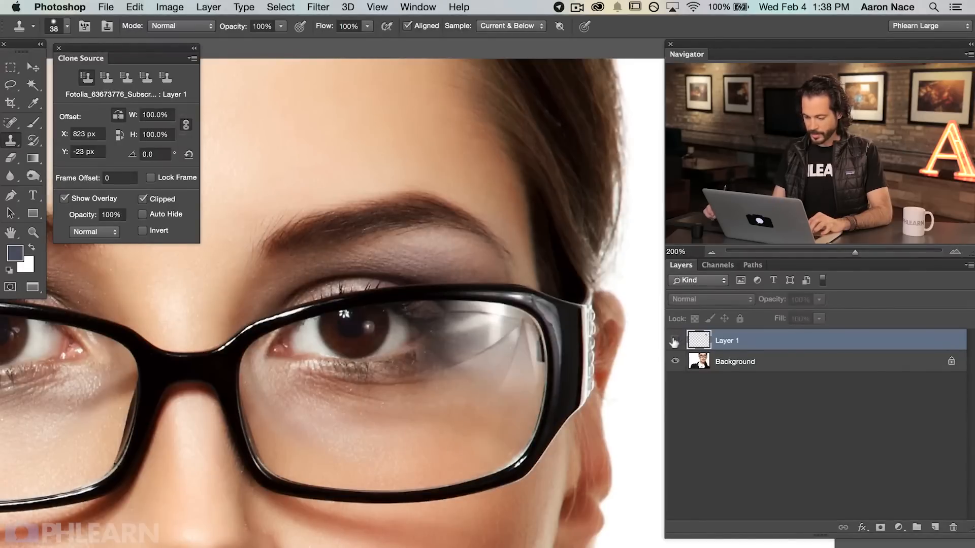
# - Add a layer mask to Layer 1 and brush out the unwanted parts of the cloned eye
pyautogui.click(674, 341)
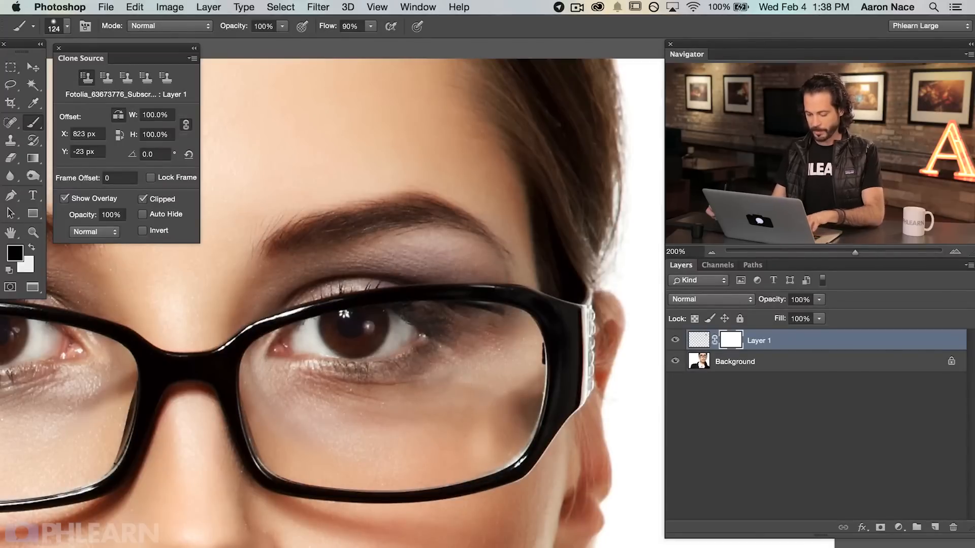
pyautogui.click(350, 26)
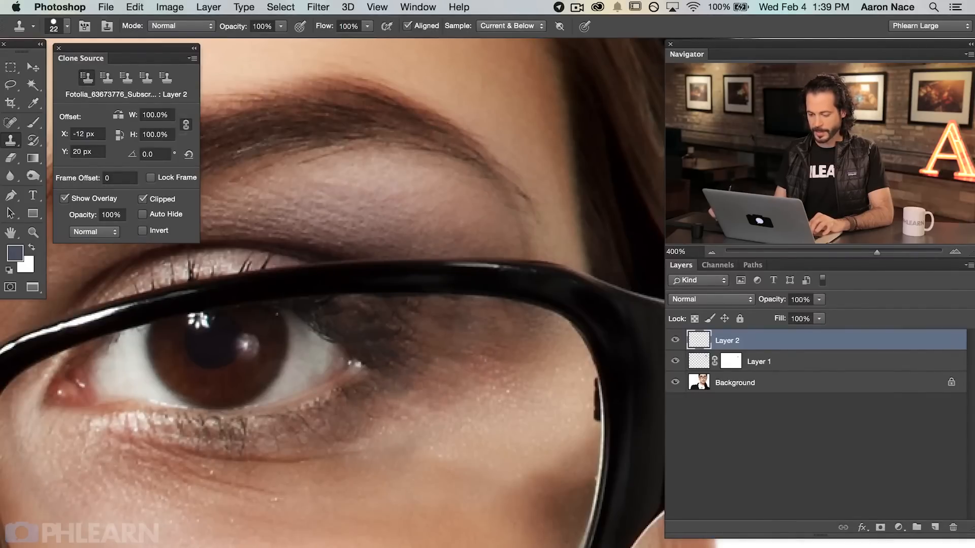
# - Clone over leftover glare near the right eye on Layer 2, then hide it to compare
pyautogui.click(410, 407)
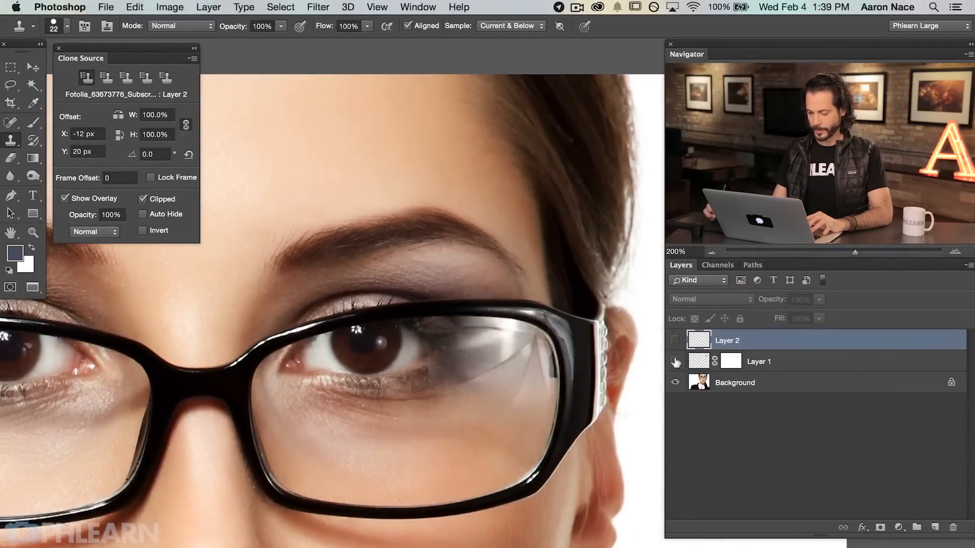
pyautogui.click(674, 362)
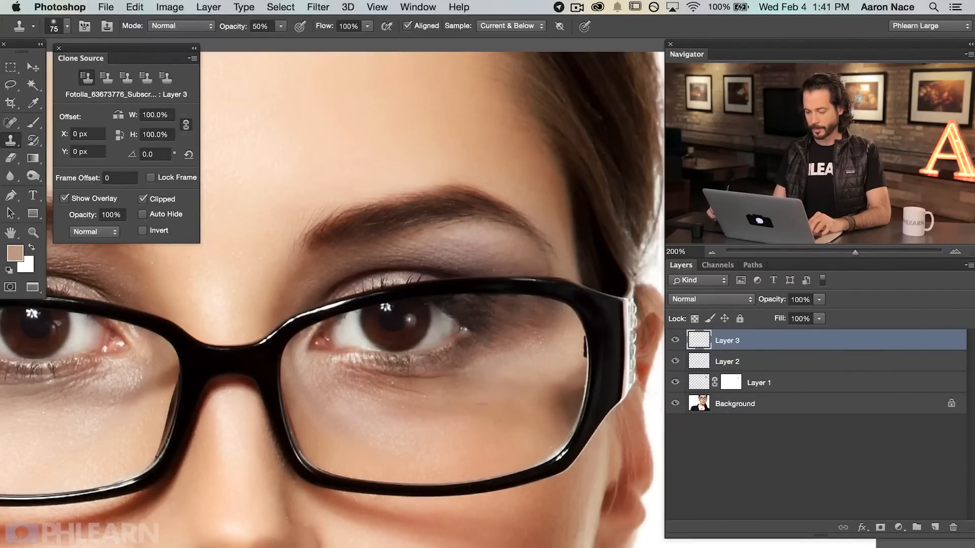
# - Clone at 50% opacity on Layer 3 over the remaining right-lens glare
pyautogui.click(525, 368)
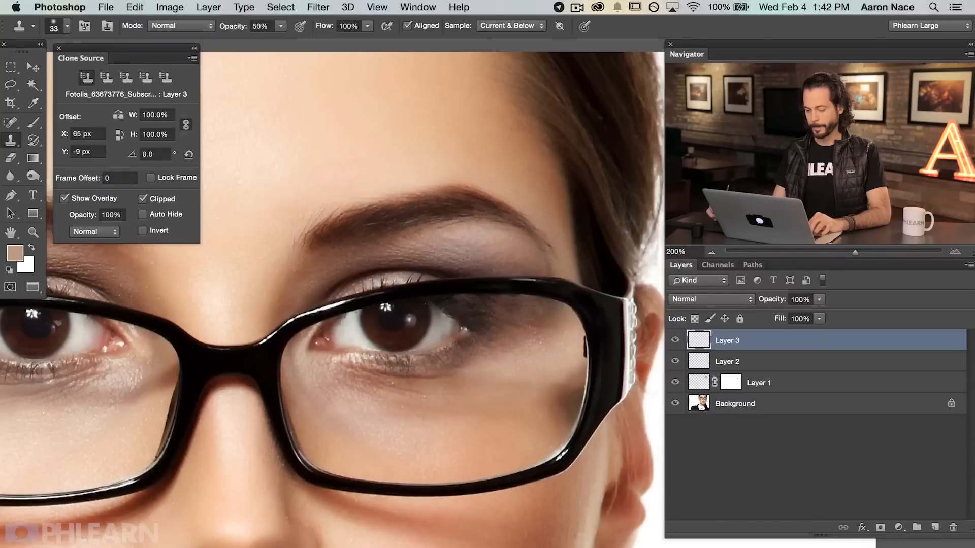
pyautogui.click(675, 340)
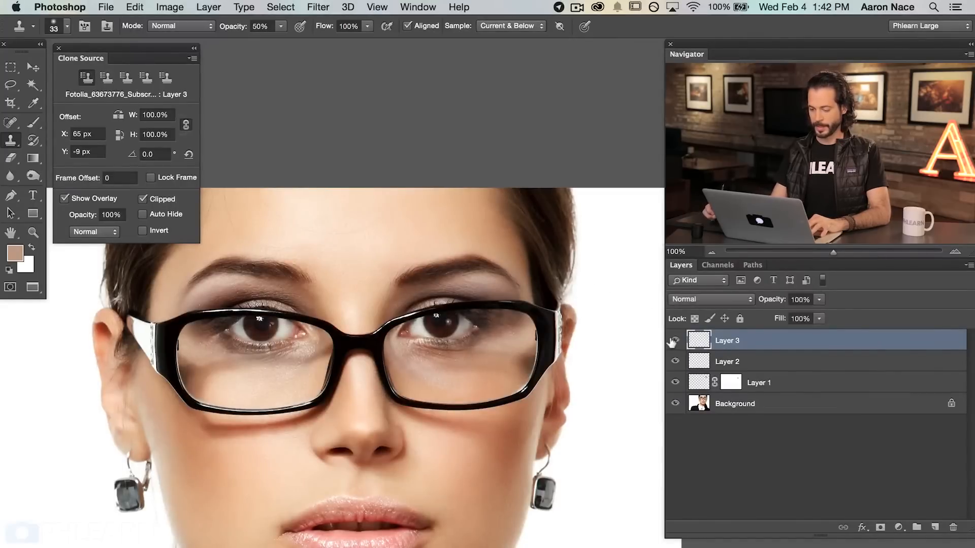
pyautogui.click(674, 340)
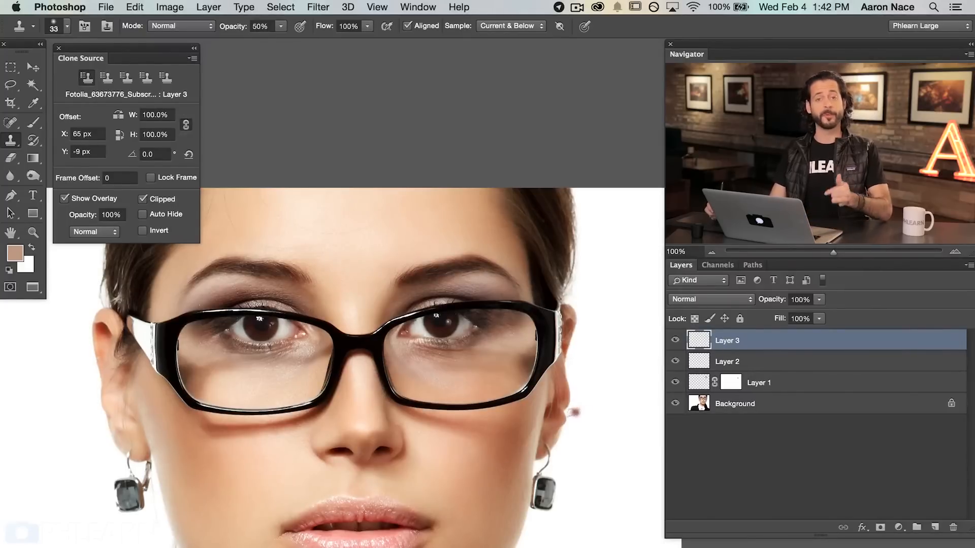
pyautogui.click(418, 7)
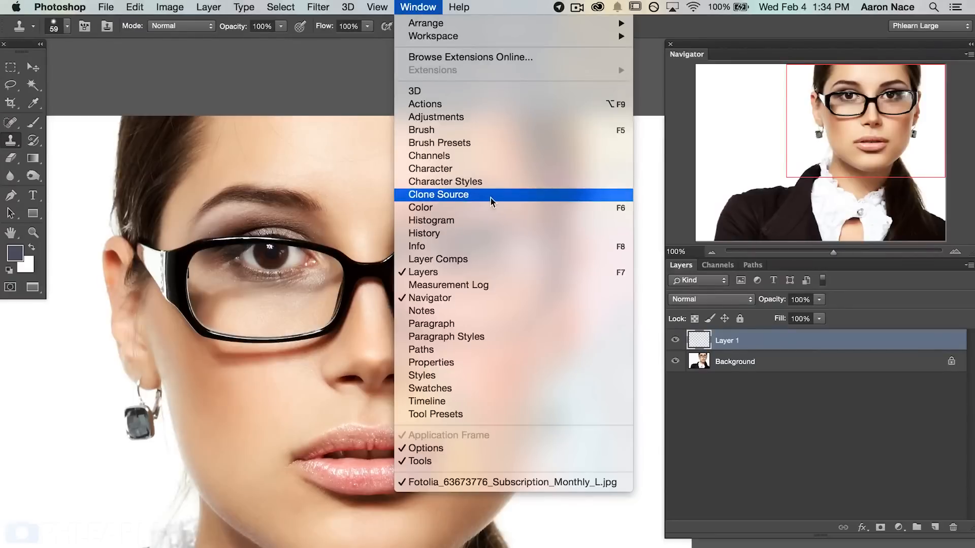
# - Reopen the Clone Source panel from the Window menu
pyautogui.click(439, 194)
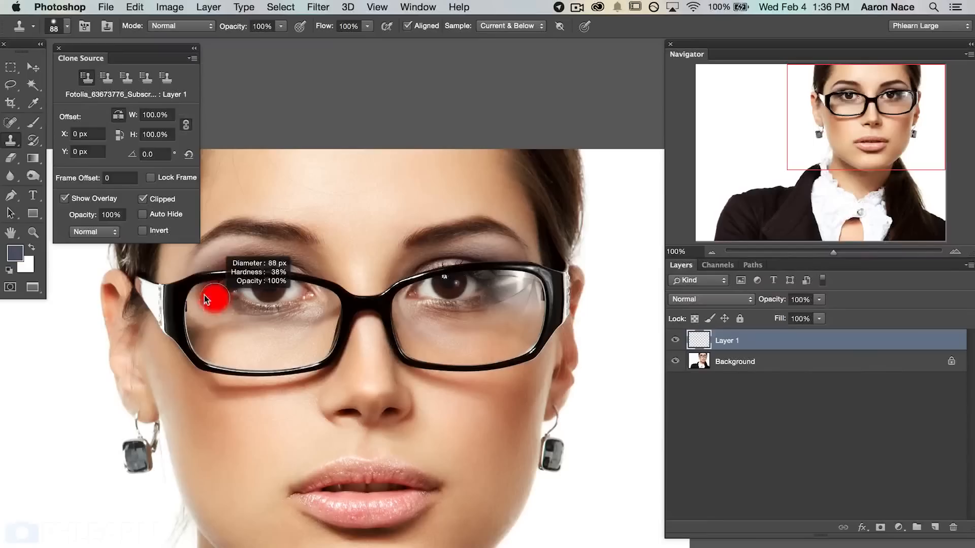